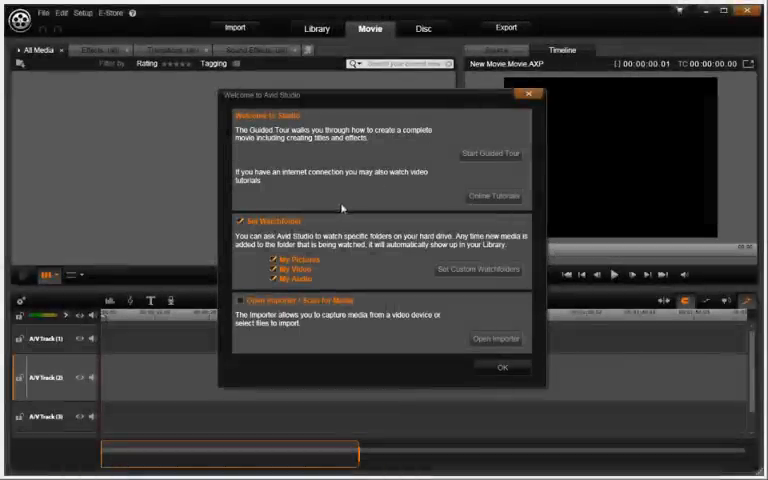
mouse_move(252, 272)
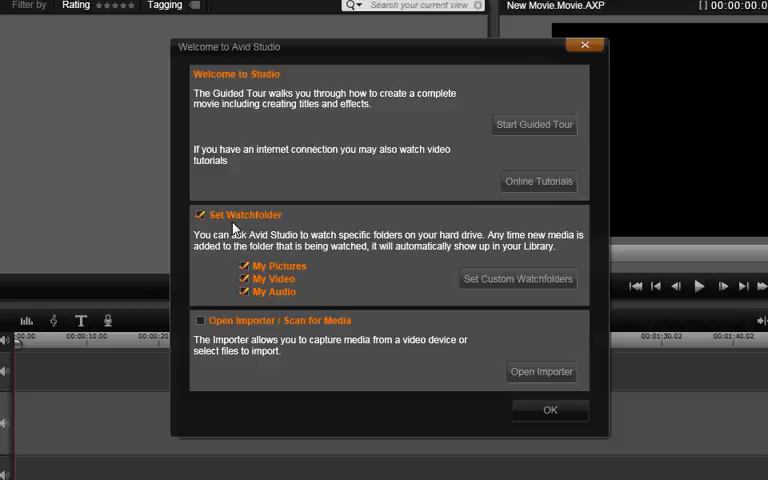
mouse_move(344, 256)
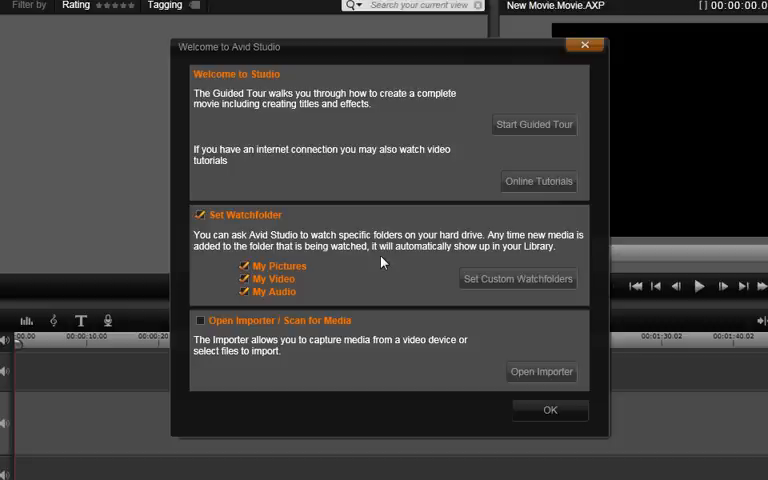
mouse_move(436, 272)
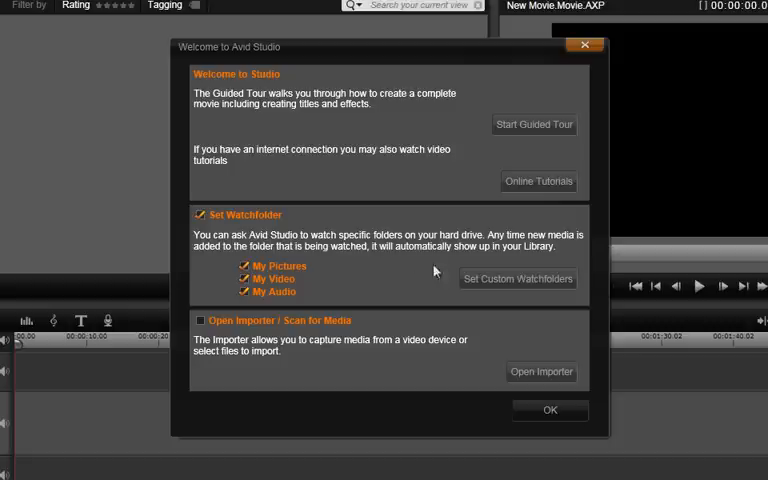
Choose Set Custom Watchfolders from the welcome screen.
left_click(516, 278)
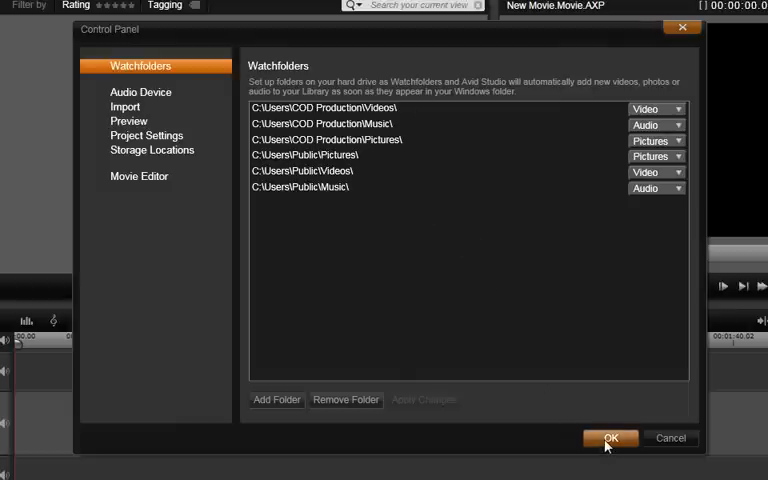
Accept the current watchfolder list with OK and return to the library.
left_click(608, 438)
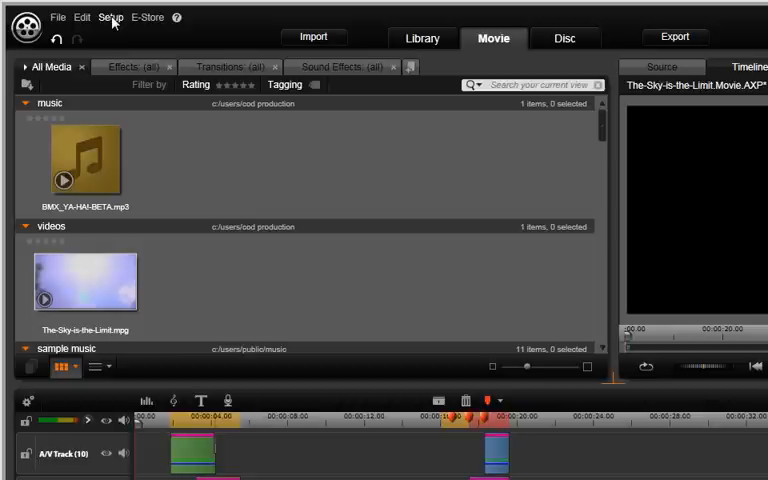
Reopen Control Panel via Setup and show the Public Music folder's media-type choices.
left_click(110, 16)
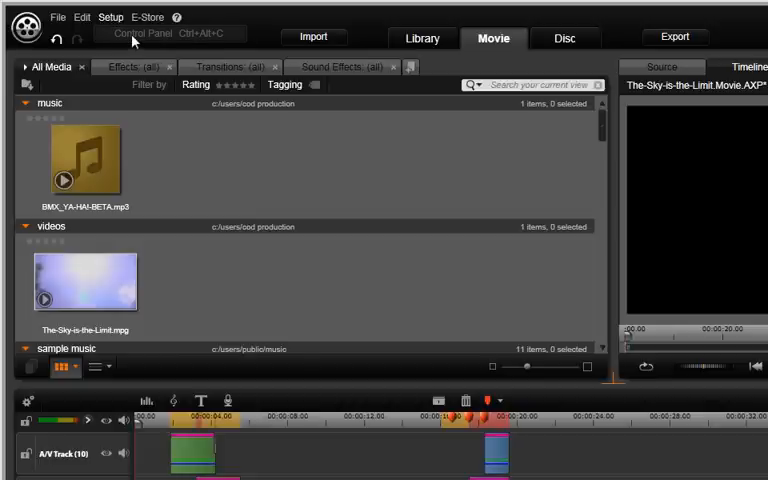
left_click(140, 32)
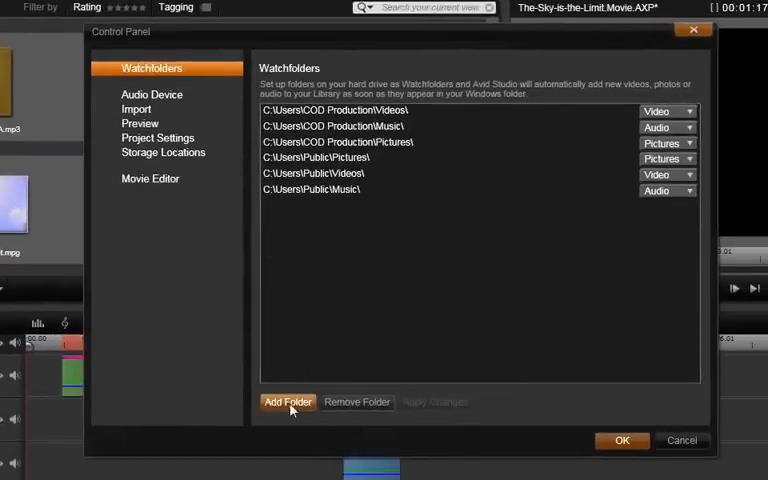
mouse_move(356, 402)
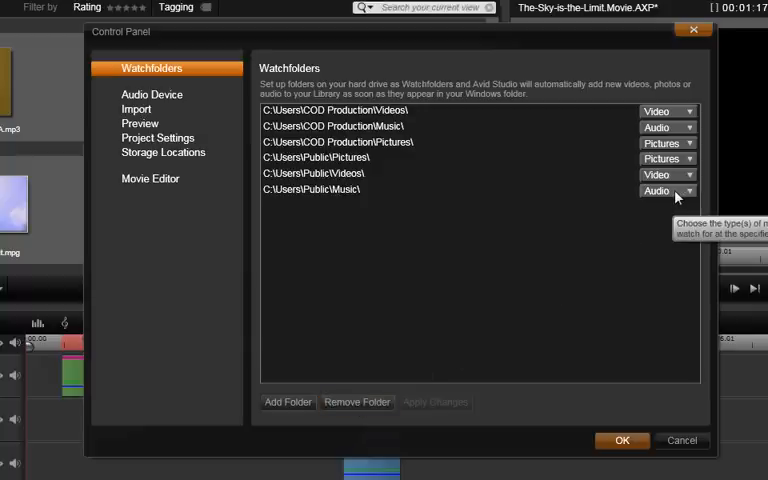
left_click(668, 192)
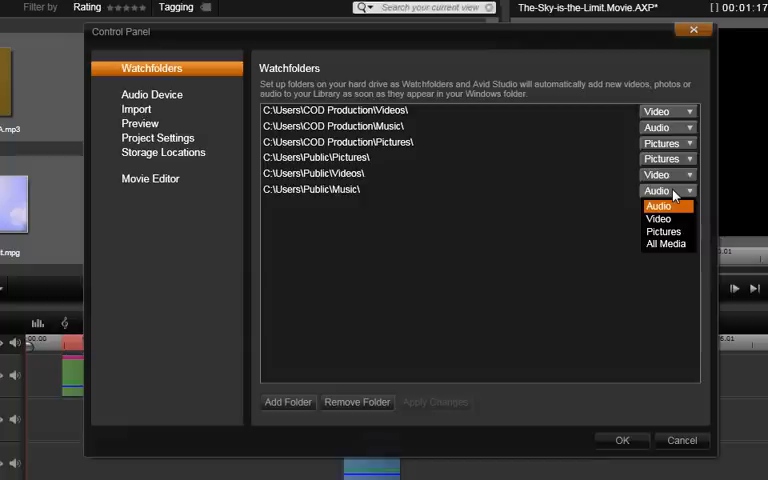
mouse_move(658, 218)
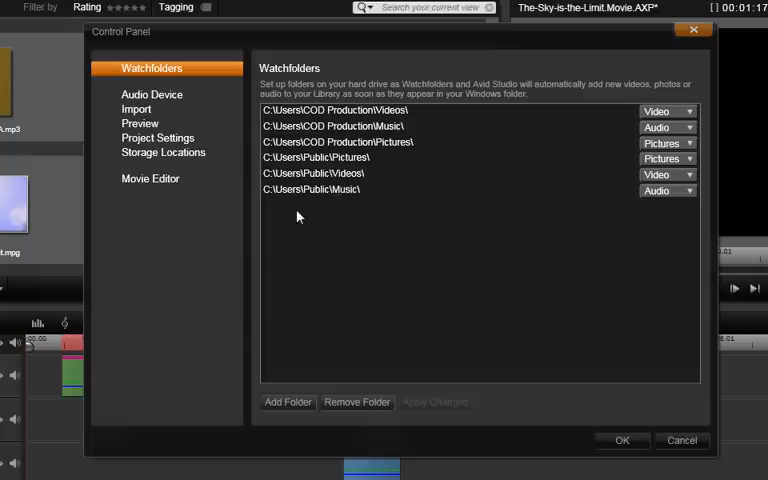
mouse_move(284, 212)
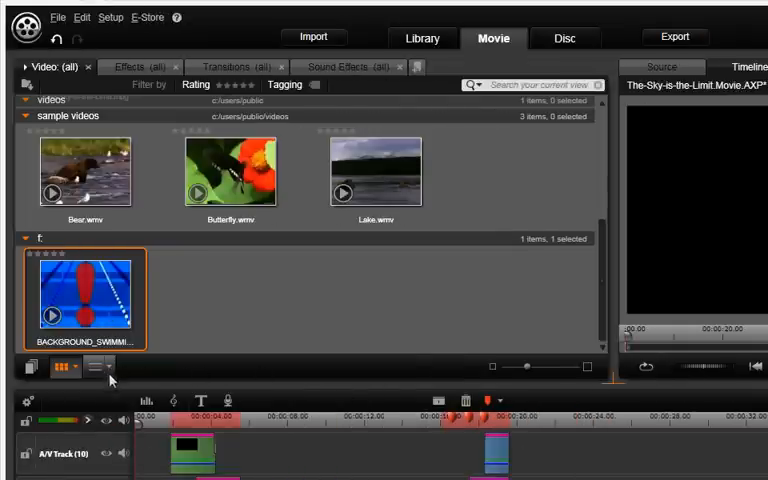
mouse_move(84, 300)
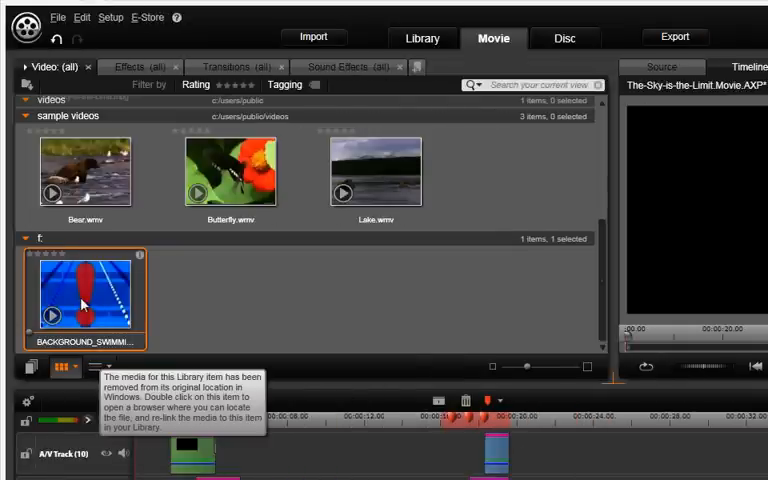
mouse_move(222, 284)
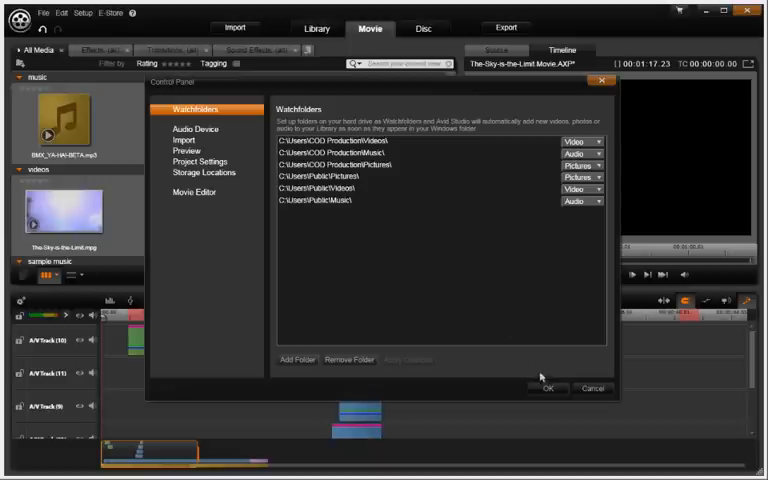
Close the Control Panel with OK.
left_click(548, 388)
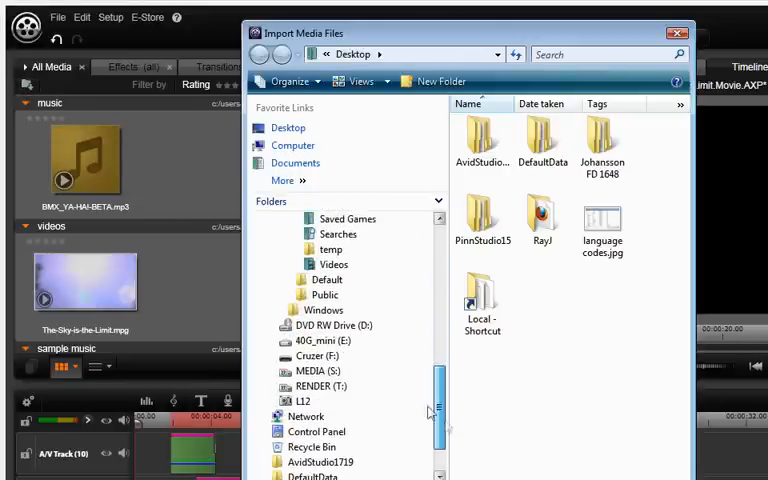
Browse the MEDIA (S:) drive's Music selection folder of WAV files, then leave the file browser.
left_click(316, 372)
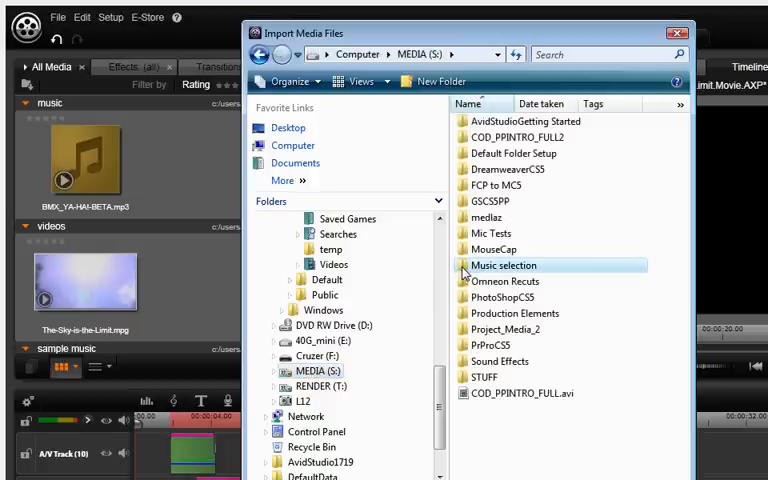
double_click(504, 264)
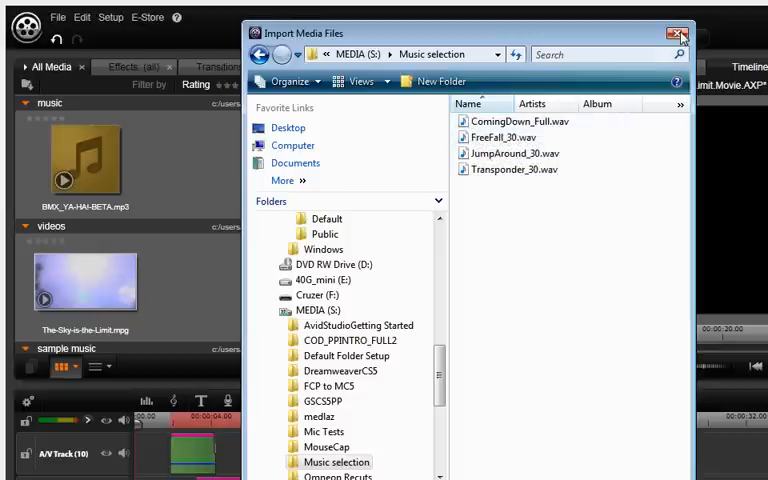
left_click(678, 32)
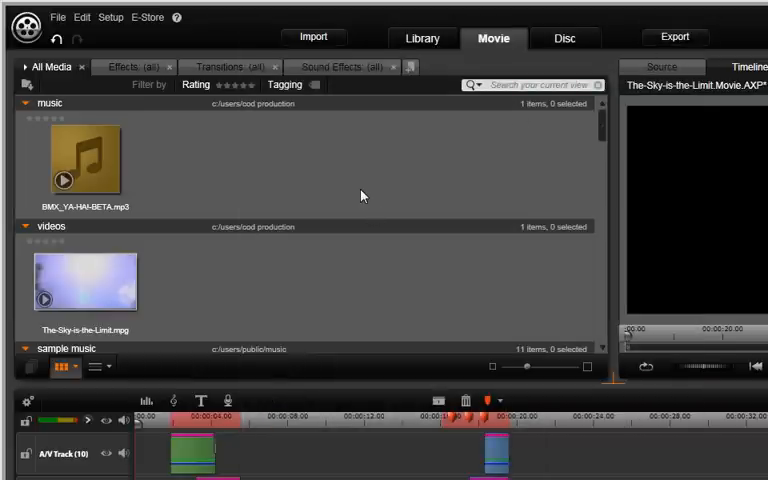
mouse_move(304, 30)
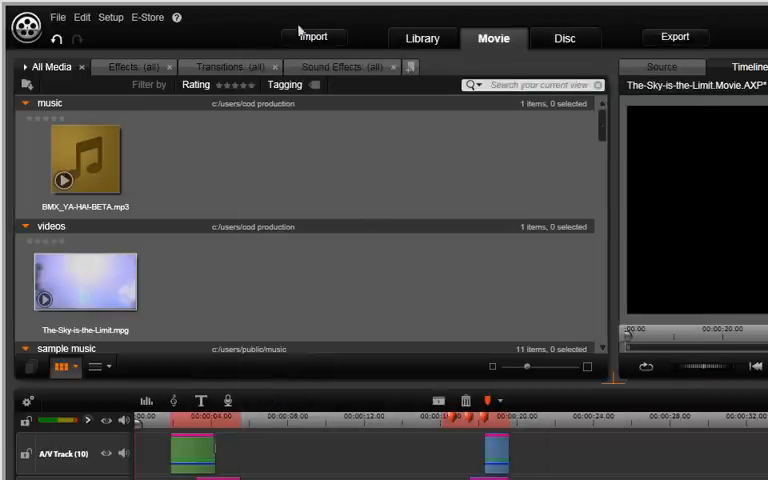
left_click(312, 36)
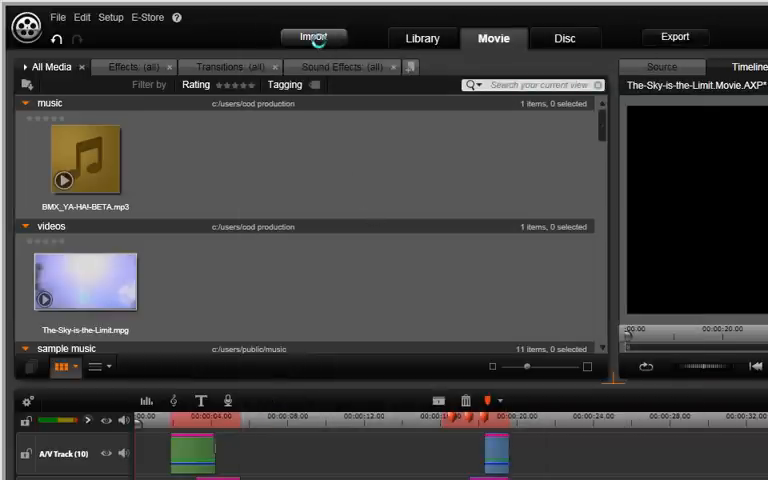
Start the Importer with My Computer as the source.
left_click(312, 36)
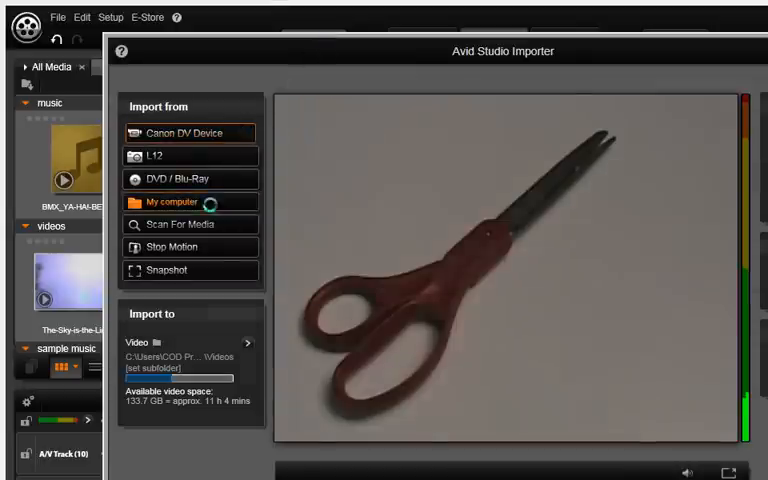
left_click(172, 200)
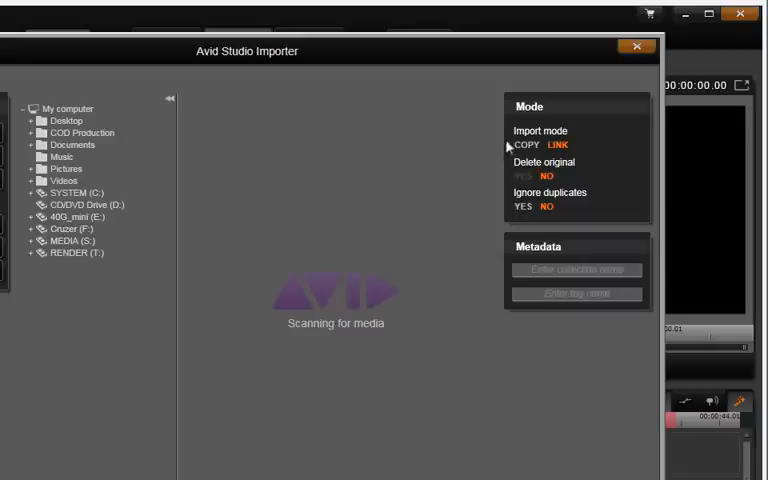
mouse_move(510, 176)
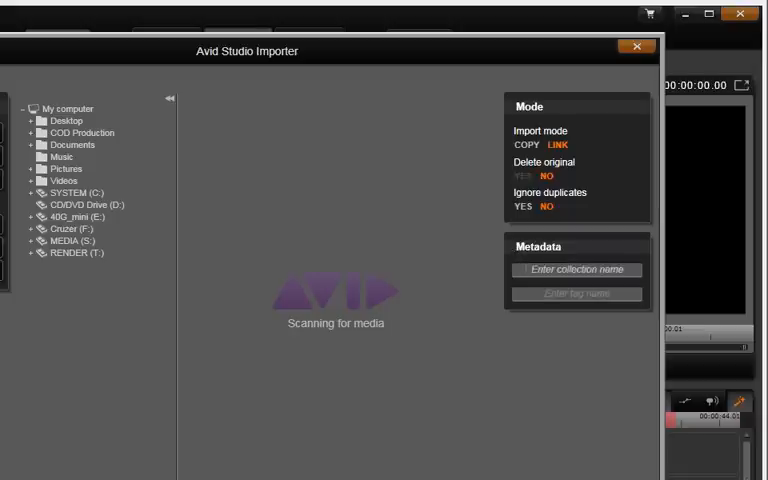
mouse_move(576, 270)
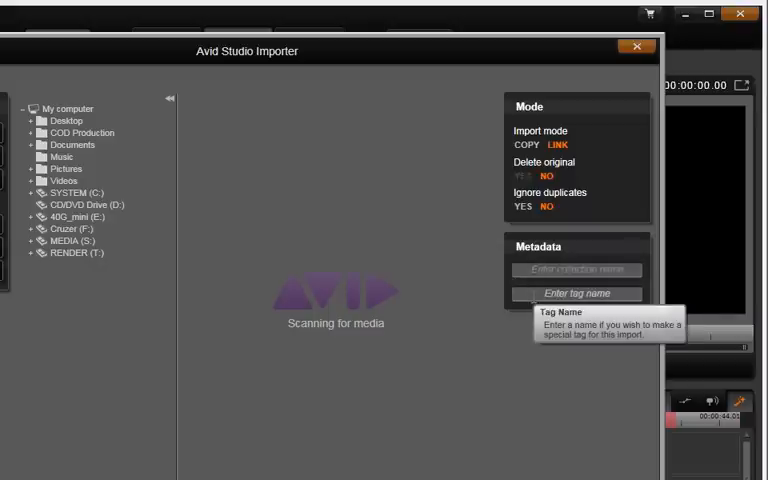
mouse_move(386, 270)
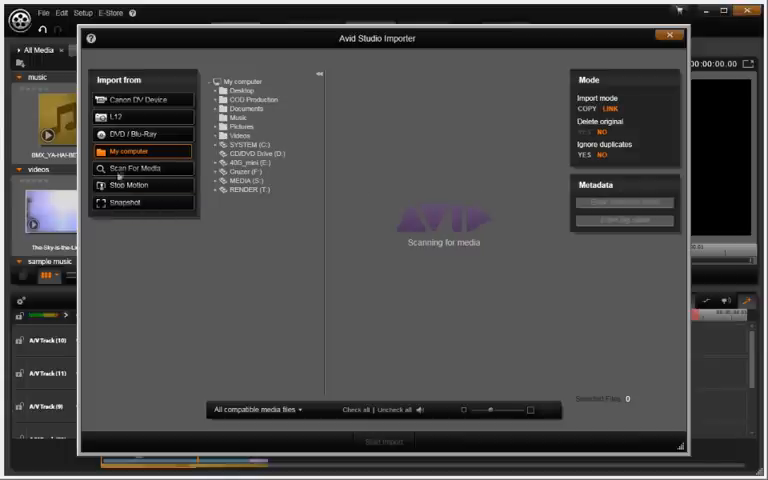
mouse_move(128, 152)
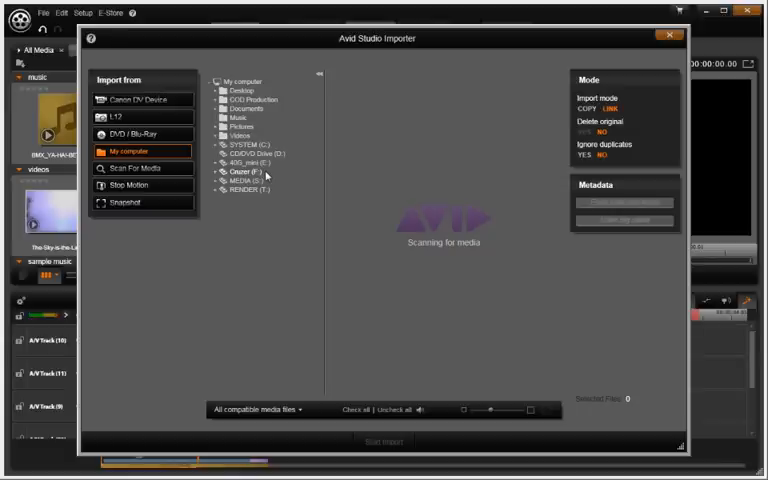
Select the Cruzer (F:) drive so its BACKGROUND video clip is listed.
left_click(240, 172)
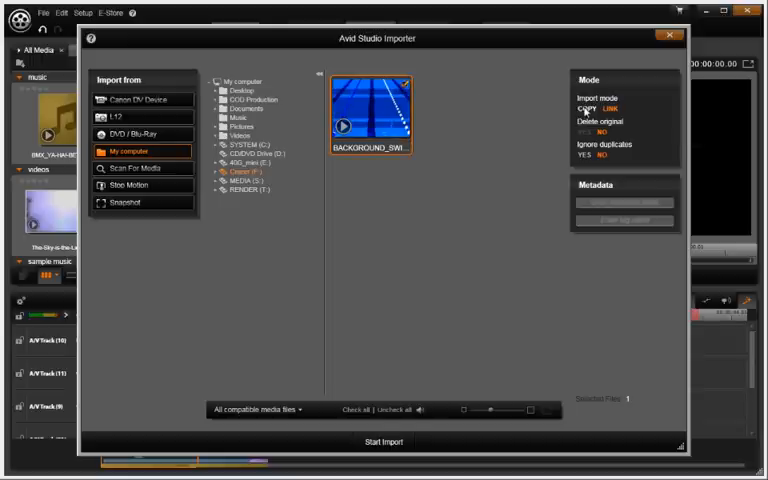
mouse_move(582, 108)
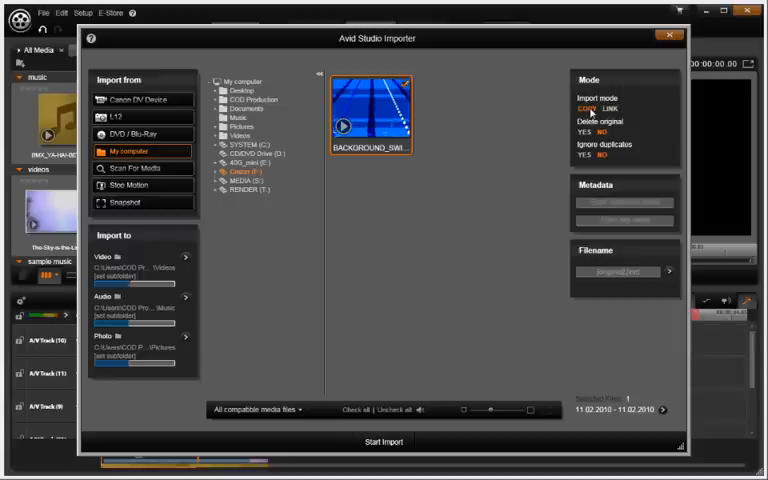
mouse_move(588, 108)
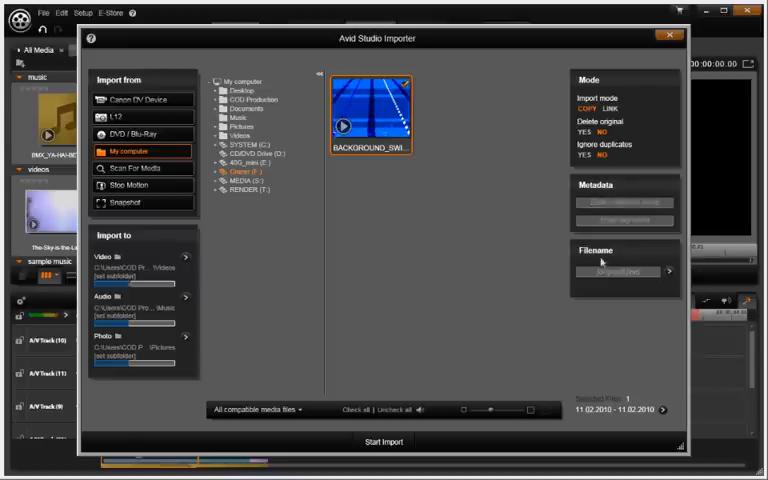
mouse_move(500, 340)
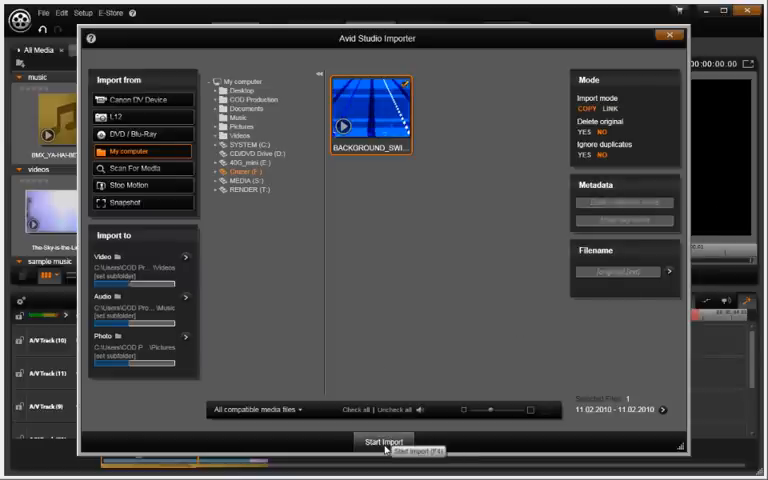
Start importing the BACKGROUND swimming clip with the current settings.
left_click(384, 442)
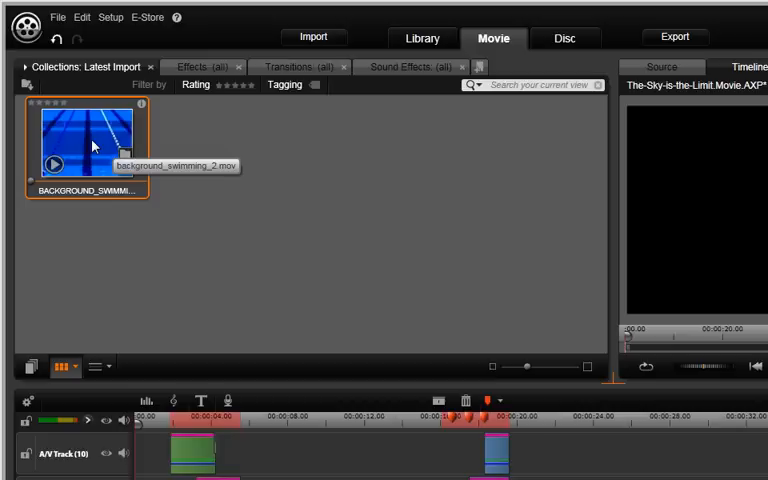
mouse_move(170, 44)
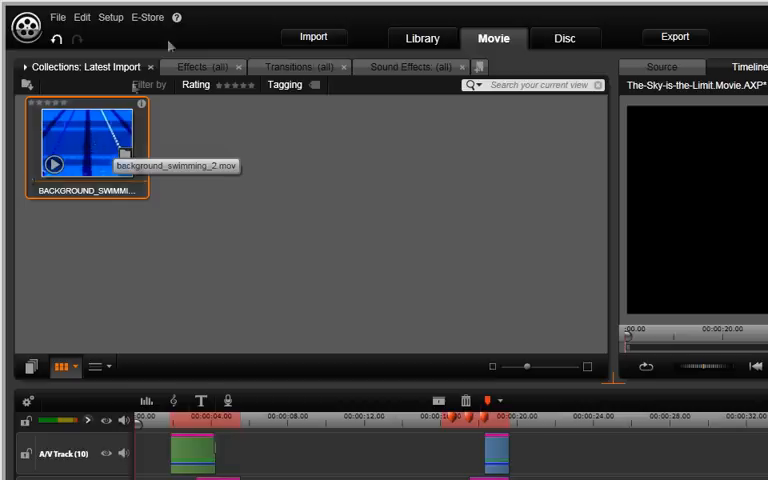
Return to the Importer after the clip lands in Latest Import.
left_click(312, 36)
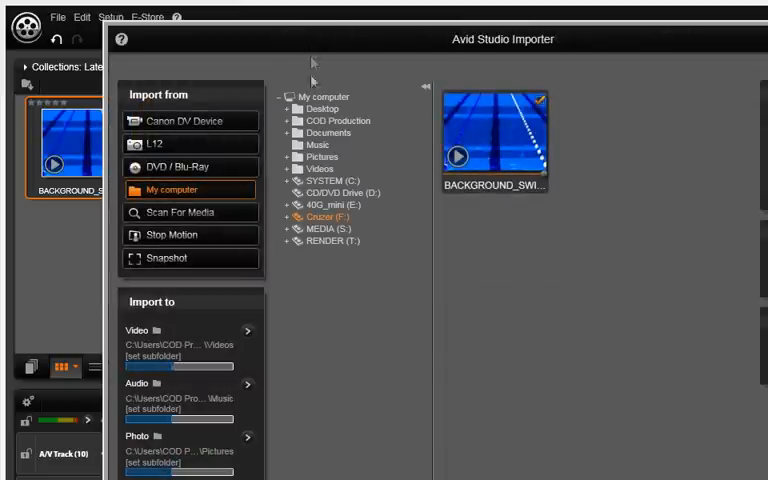
Switch the Importer's source to Scan For Media.
left_click(184, 212)
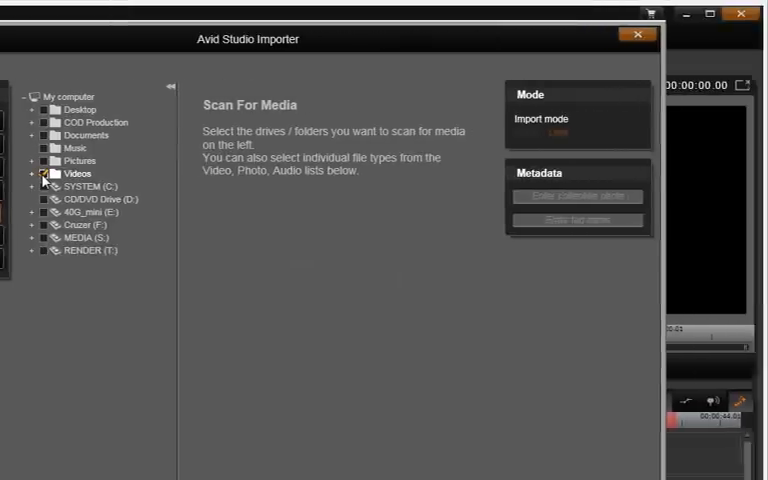
Scan the Videos folder with the VIDEO format filter and import The-Sky-is-the-Limit.mpg.
left_click(48, 172)
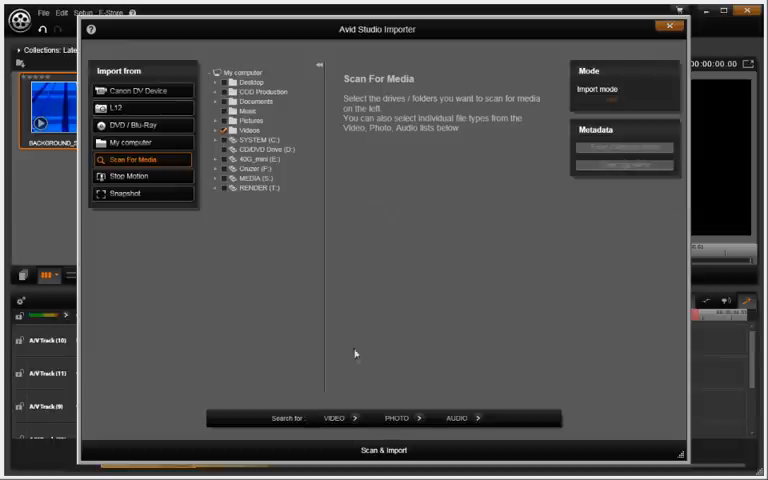
mouse_move(352, 418)
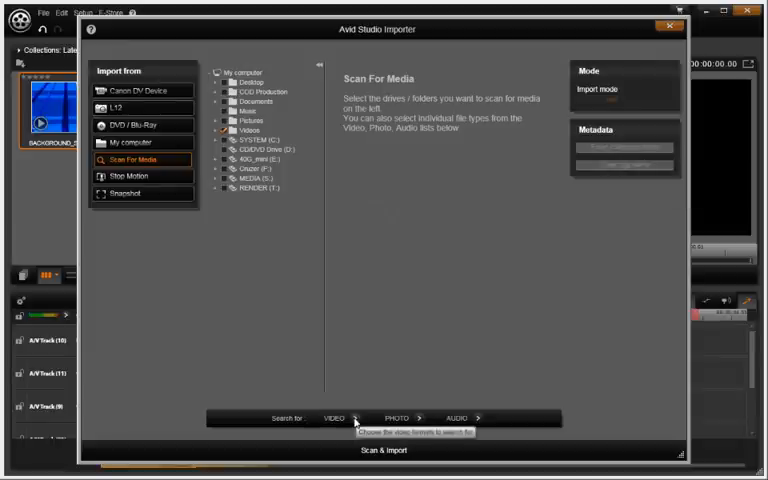
left_click(352, 418)
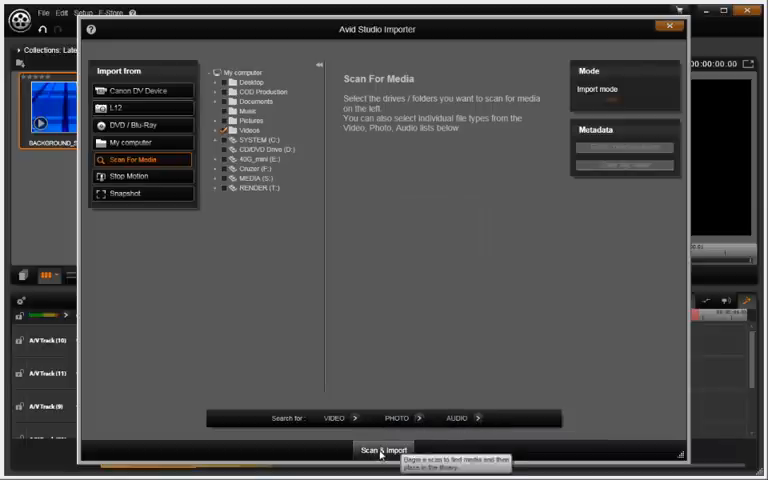
left_click(384, 450)
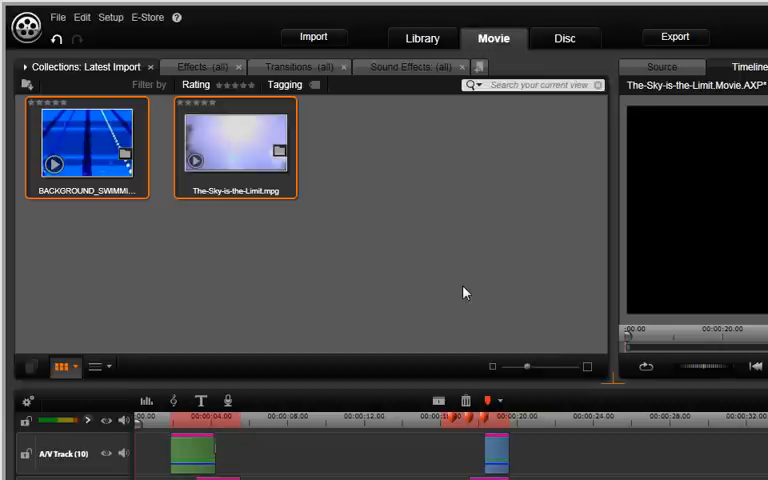
mouse_move(442, 272)
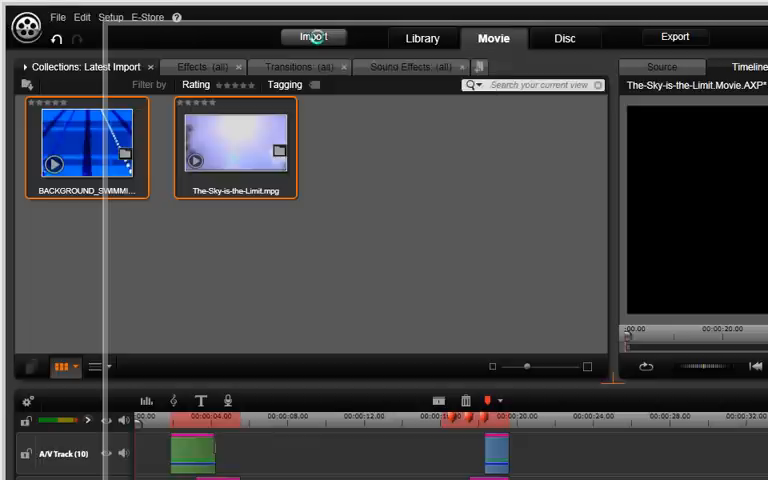
Choose the L12 digital camera as the import source in the Importer.
left_click(312, 36)
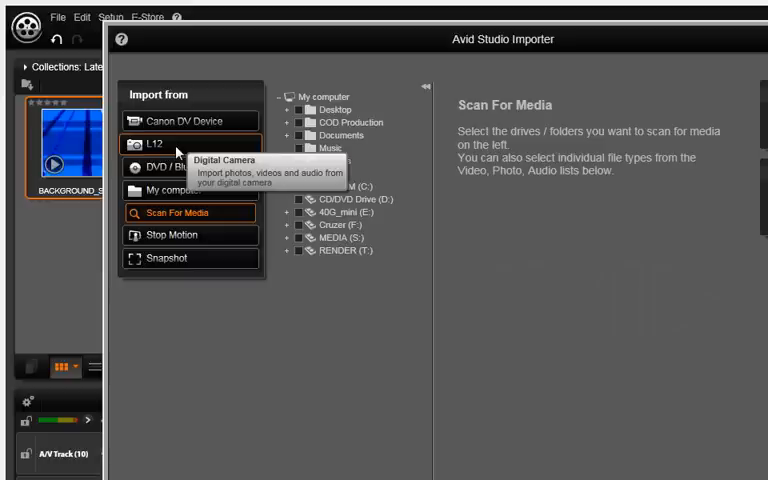
left_click(156, 144)
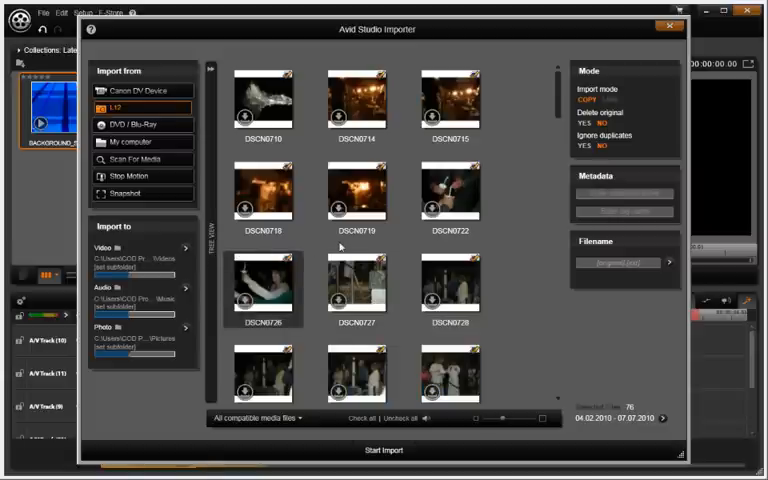
left_click(356, 372)
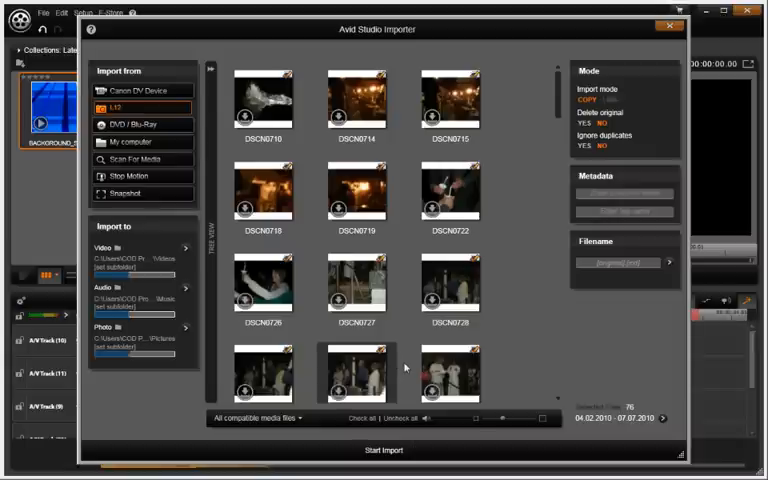
mouse_move(404, 418)
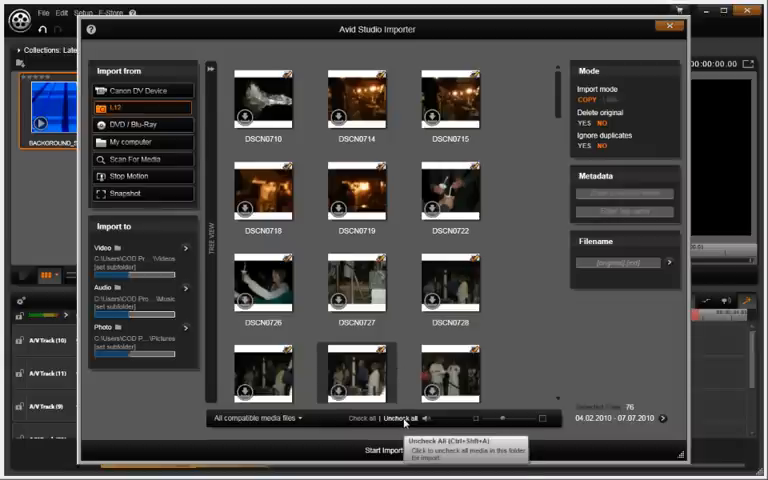
mouse_move(408, 336)
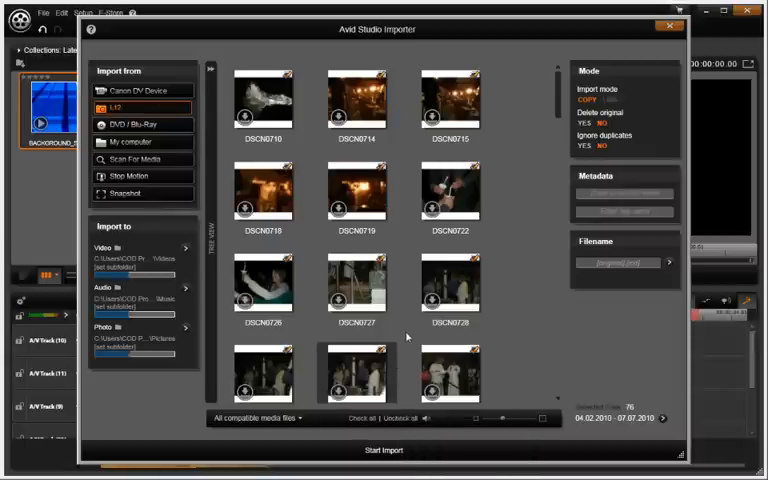
Uncheck all camera files, tick only DSCN0722 and import it into the library.
left_click(448, 190)
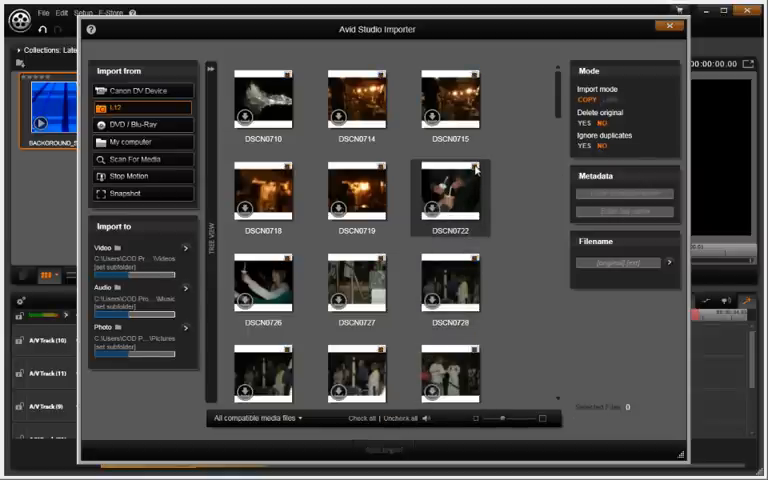
left_click(448, 192)
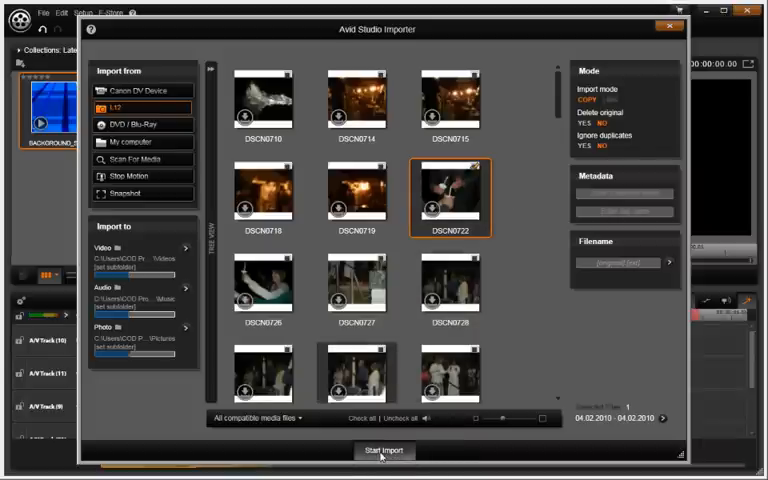
left_click(384, 452)
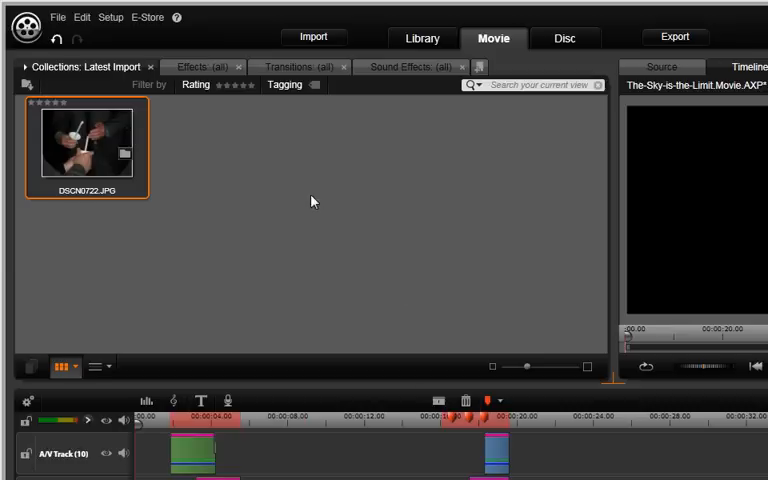
mouse_move(310, 98)
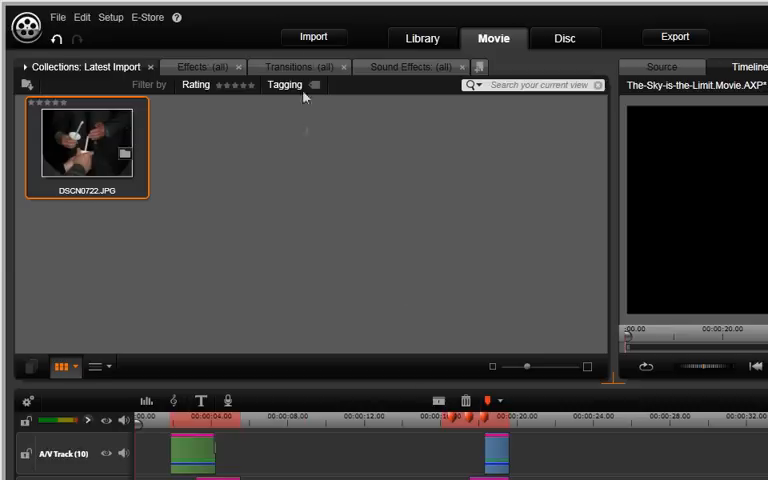
mouse_move(312, 36)
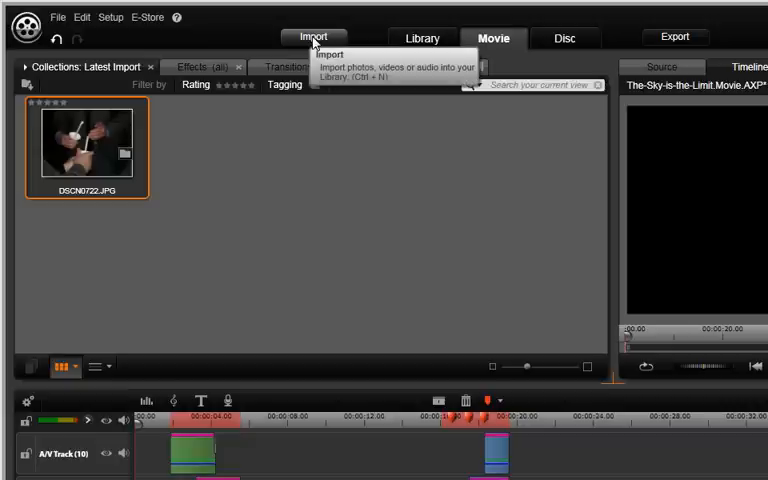
Capture a frame of the scissors from the Canon DV device and import it as Snapshot.jpg.
left_click(312, 36)
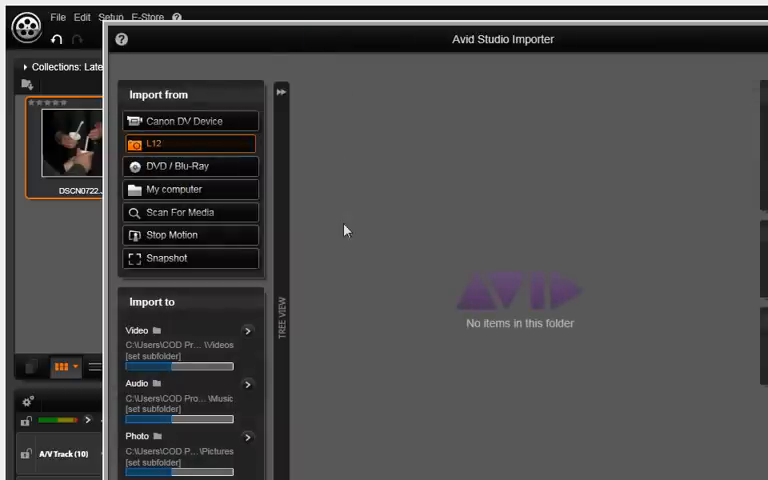
mouse_move(350, 252)
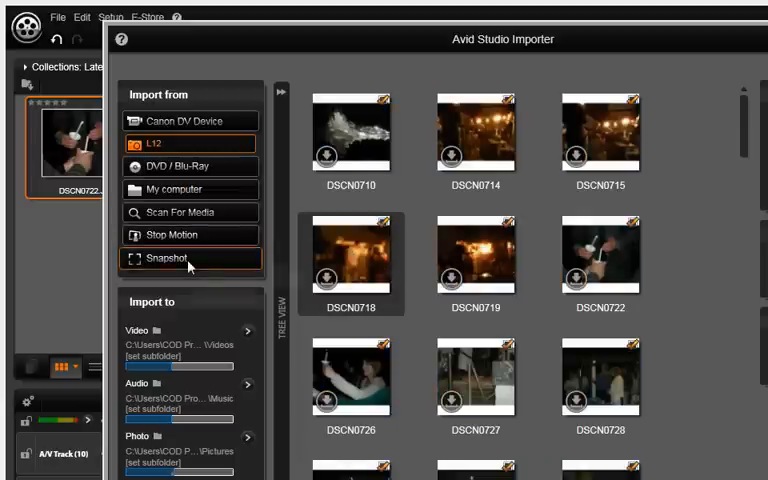
mouse_move(168, 260)
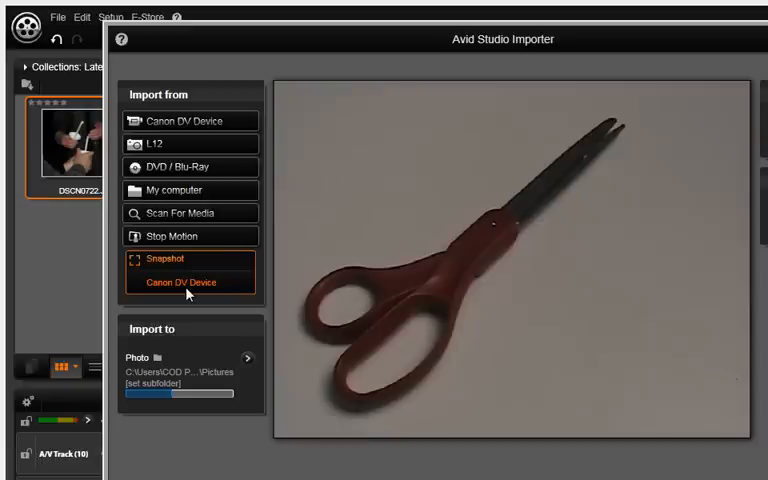
mouse_move(460, 380)
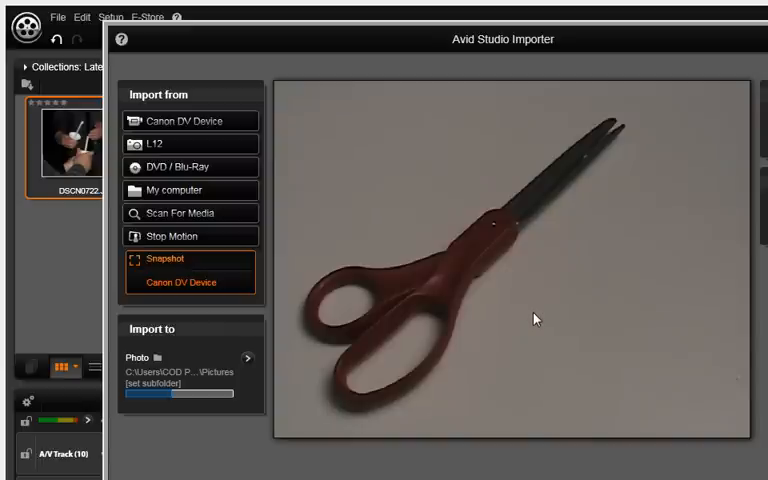
mouse_move(284, 352)
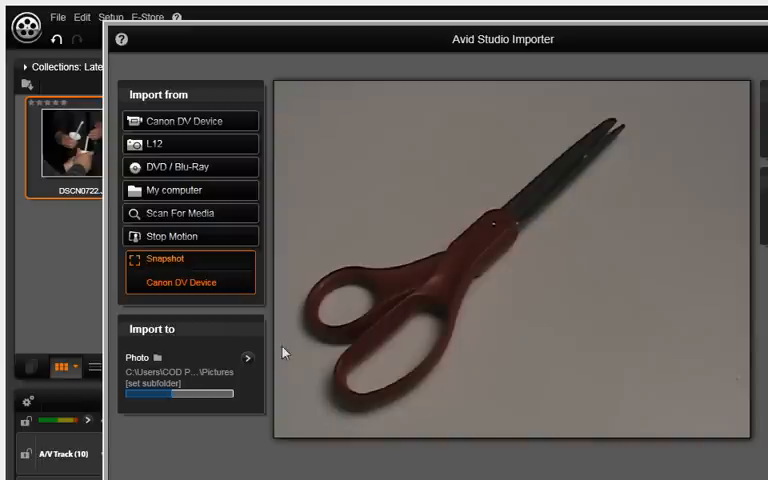
mouse_move(180, 372)
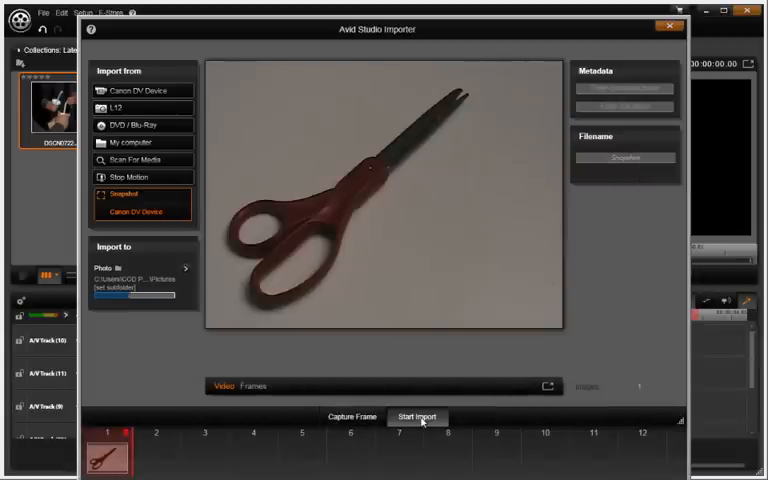
left_click(416, 416)
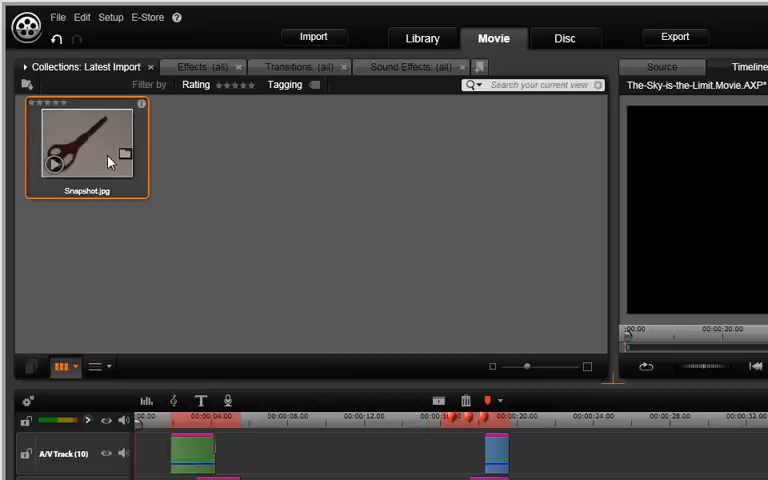
mouse_move(108, 160)
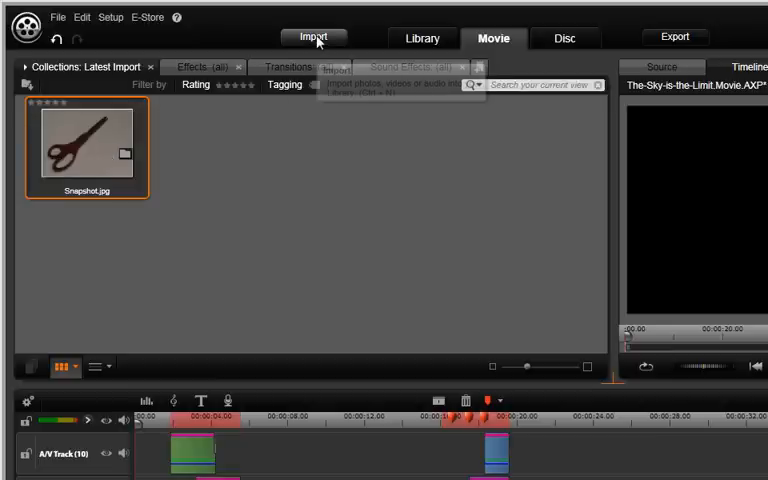
Switch the Importer to Stop Motion with the Canon DV device as capture source.
left_click(312, 36)
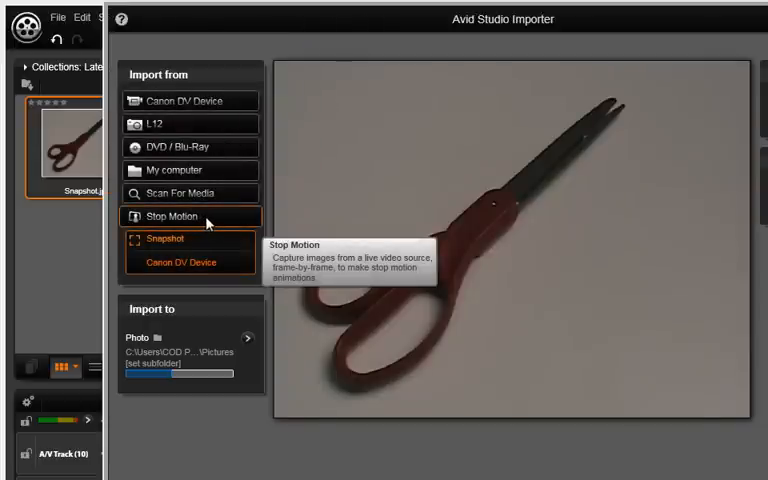
left_click(172, 216)
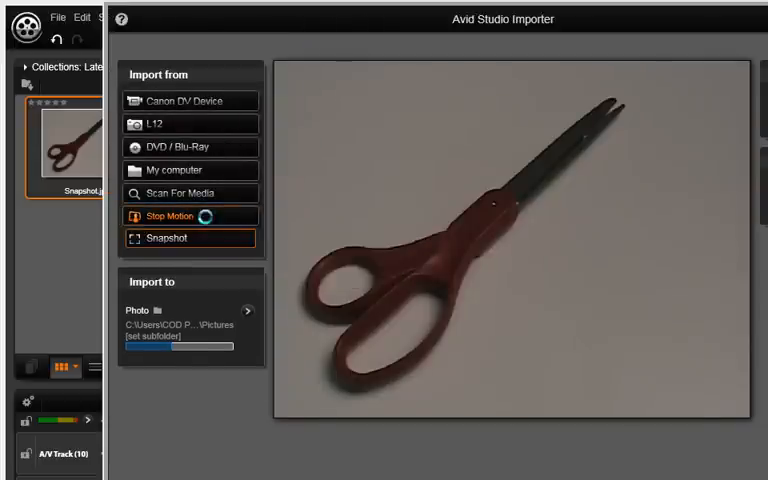
left_click(170, 216)
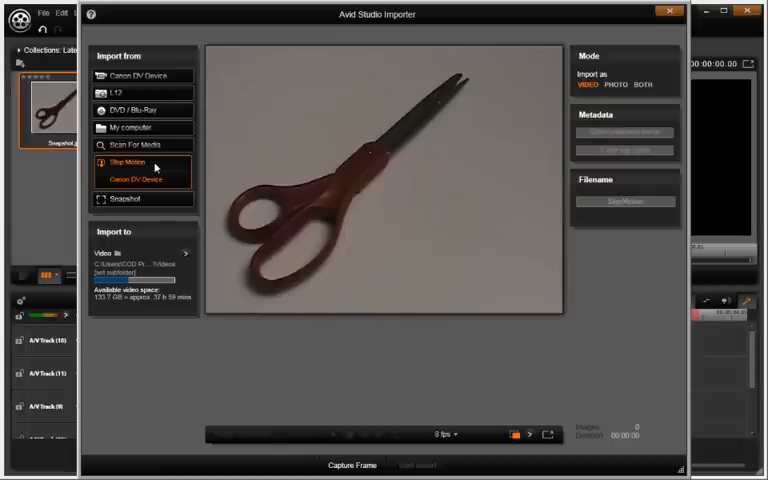
mouse_move(156, 168)
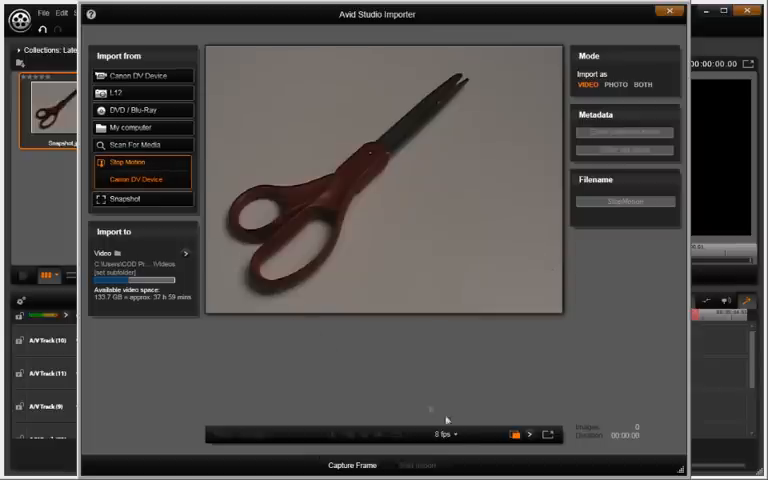
mouse_move(444, 434)
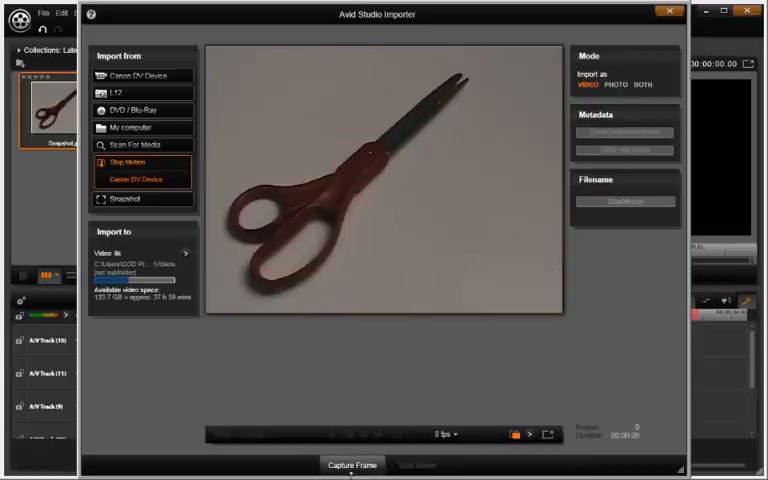
mouse_move(352, 464)
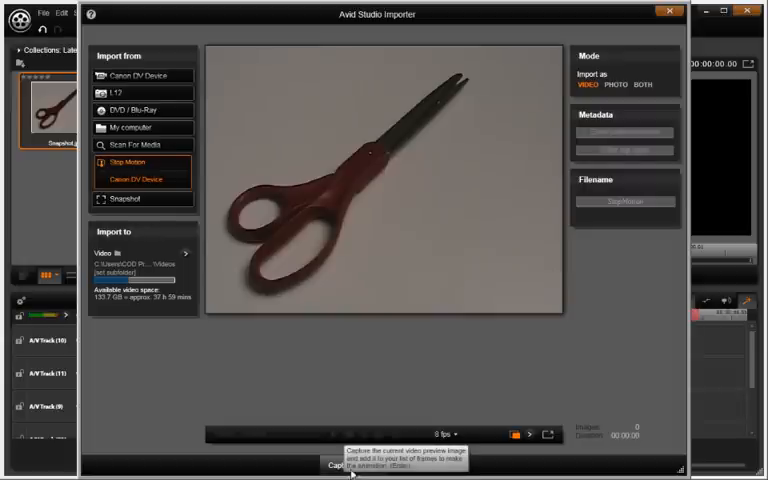